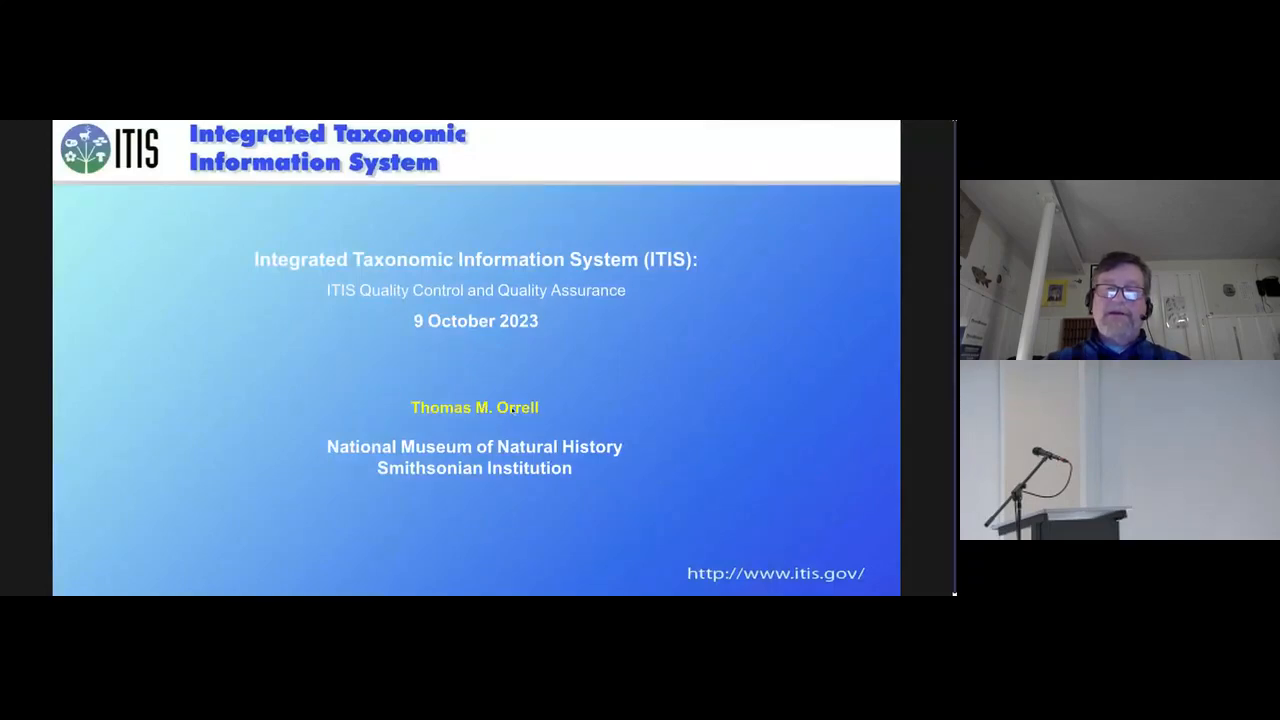
{"action": "mouse_move", "coordinate": [790, 440]}
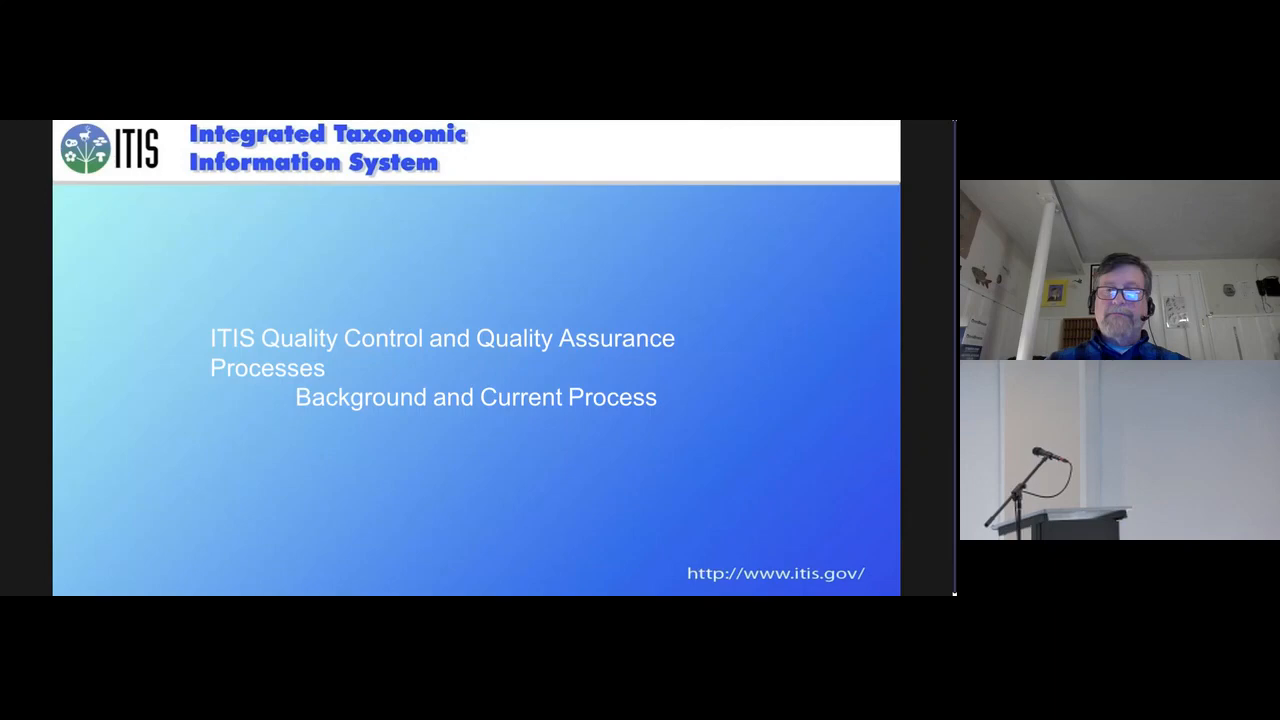
{"action": "key", "text": "Right"}
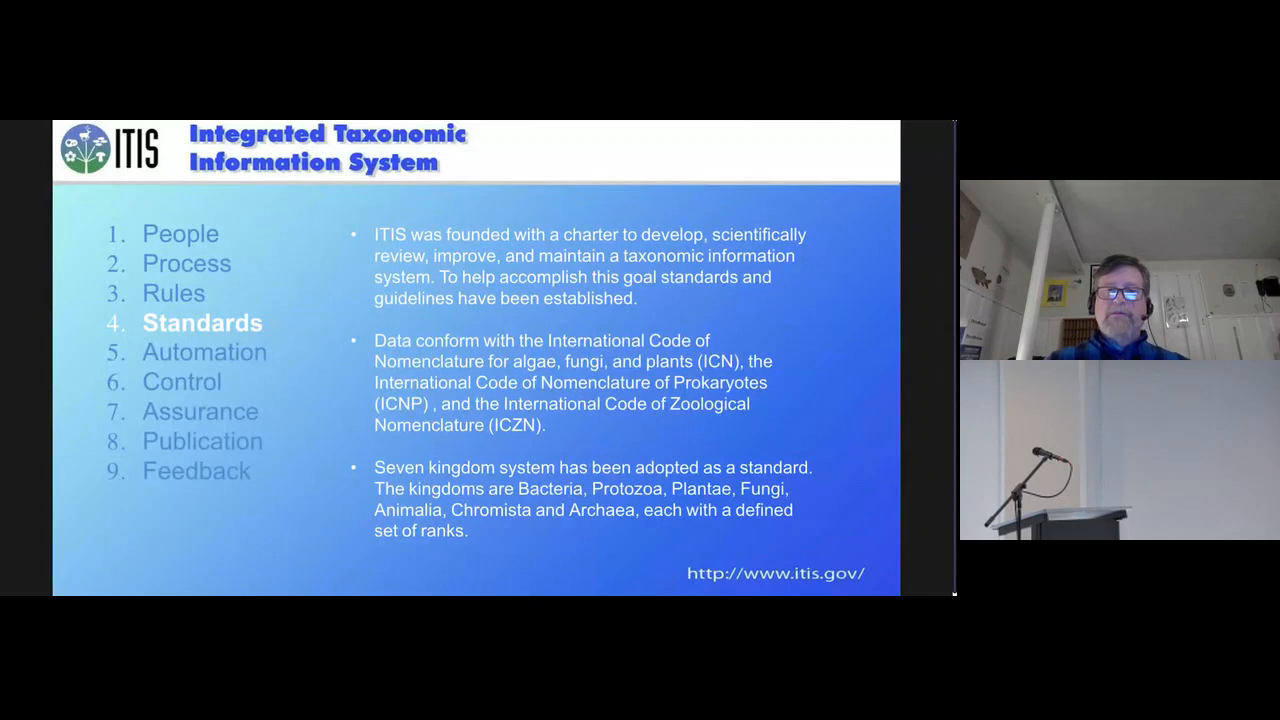
{"action": "mouse_move", "coordinate": [878, 520]}
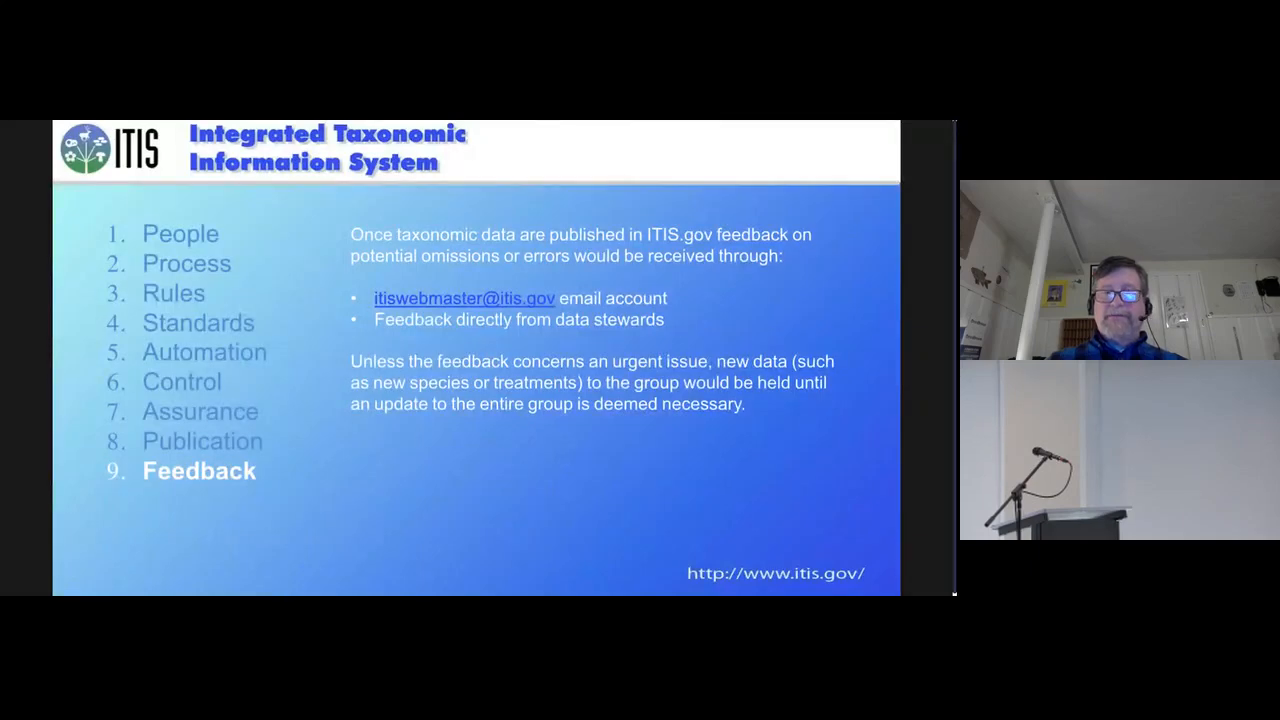
{"action": "key", "text": "right"}
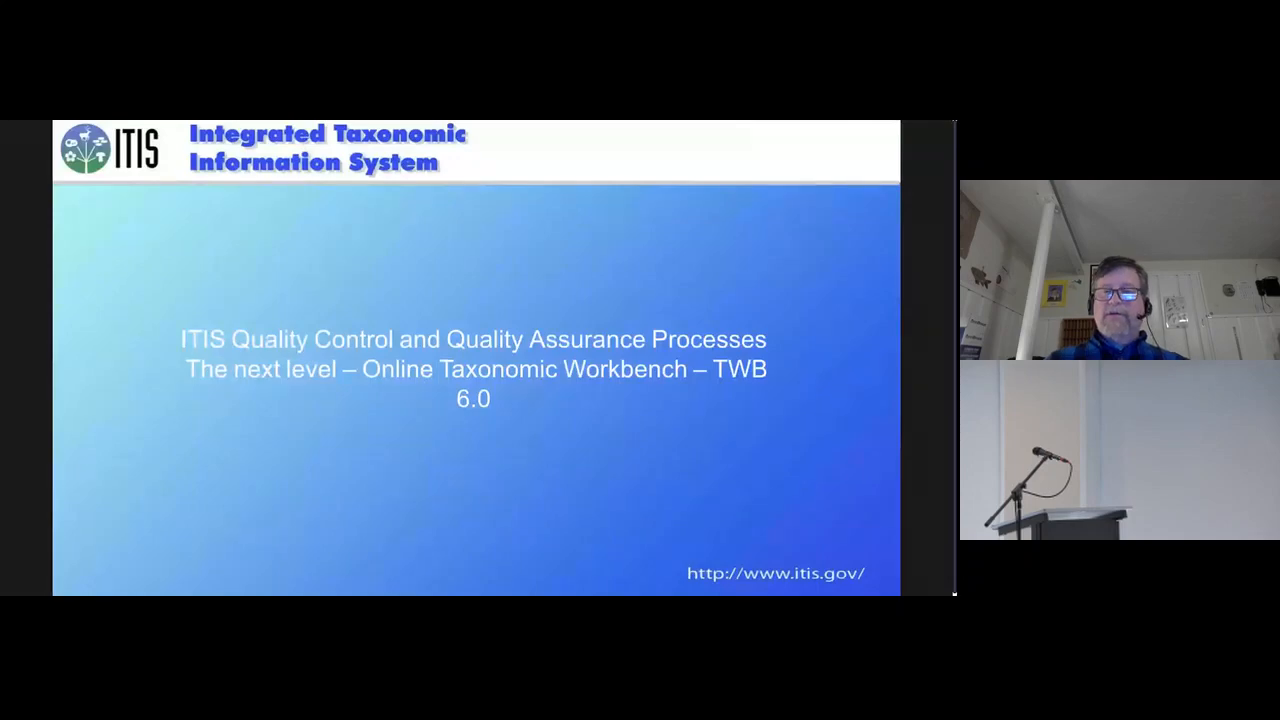
{"action": "key", "text": "right"}
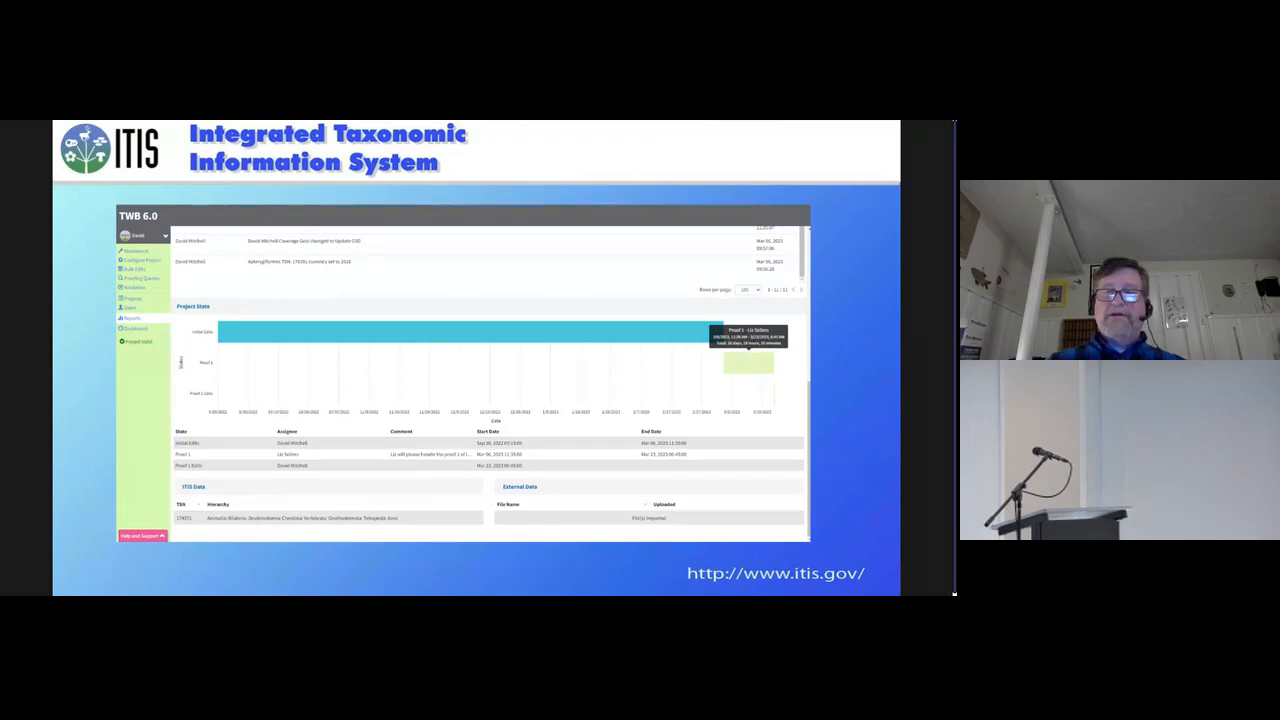
{"action": "mouse_move", "coordinate": [848, 452]}
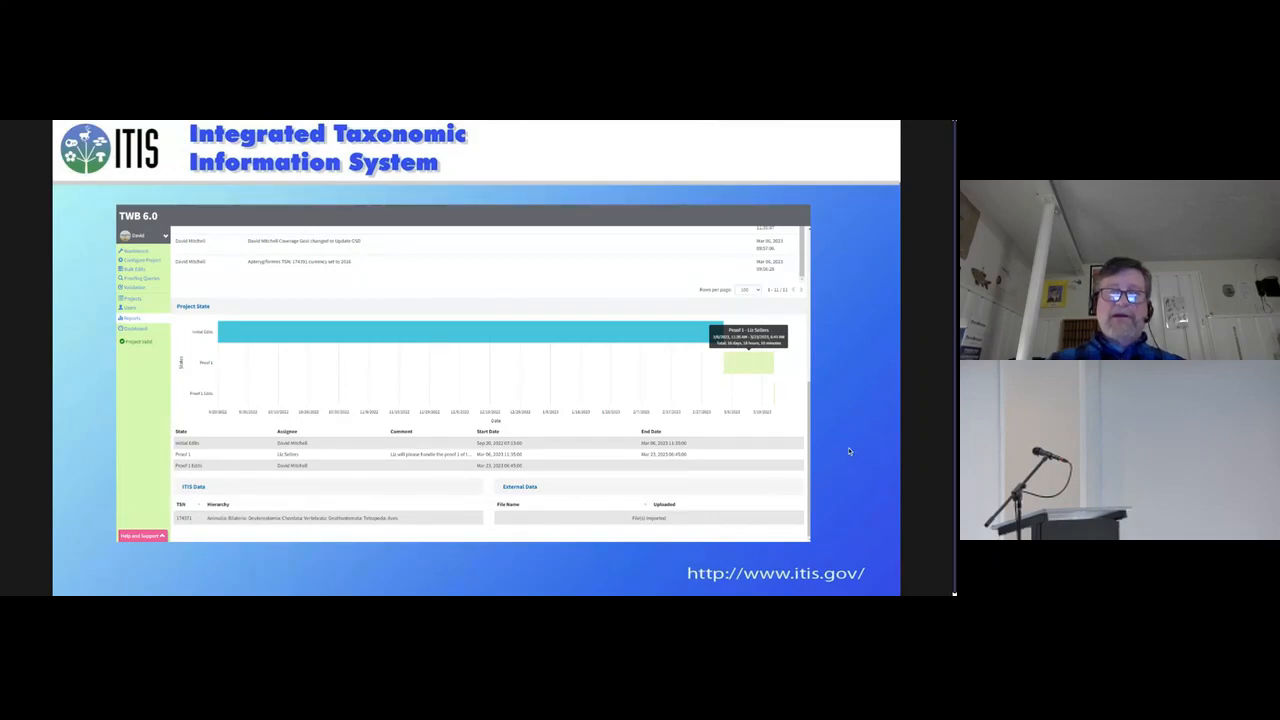